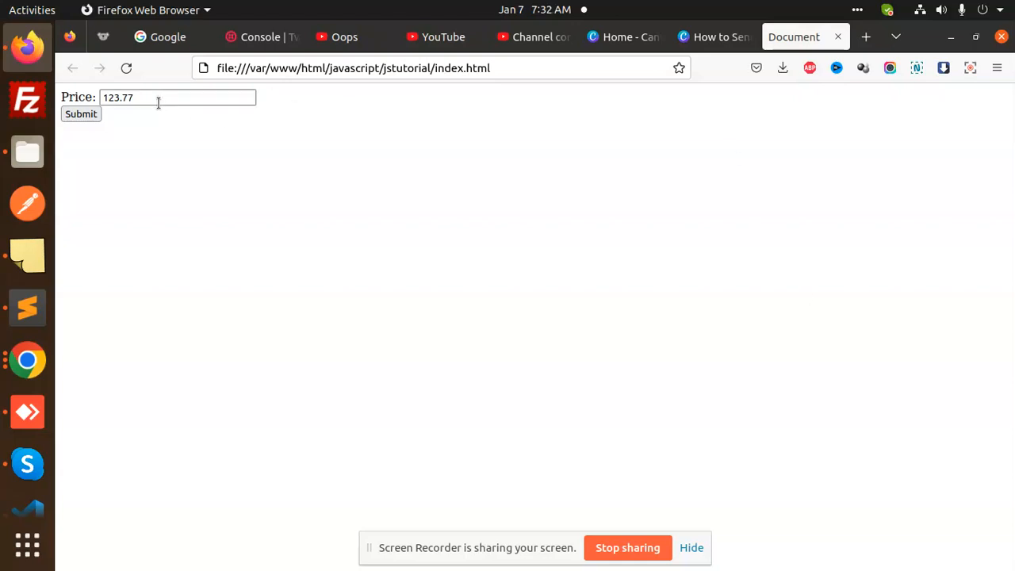
# - Reload the jstutorial page and enter 13.33 in the Price field
pyautogui.doubleClick(113, 97)
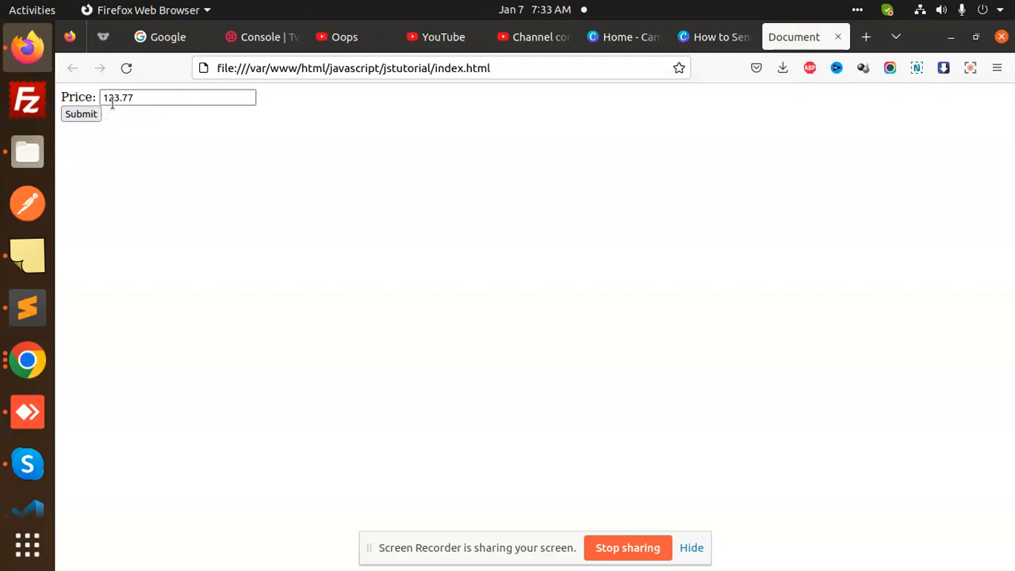
pyautogui.moveTo(117, 99)
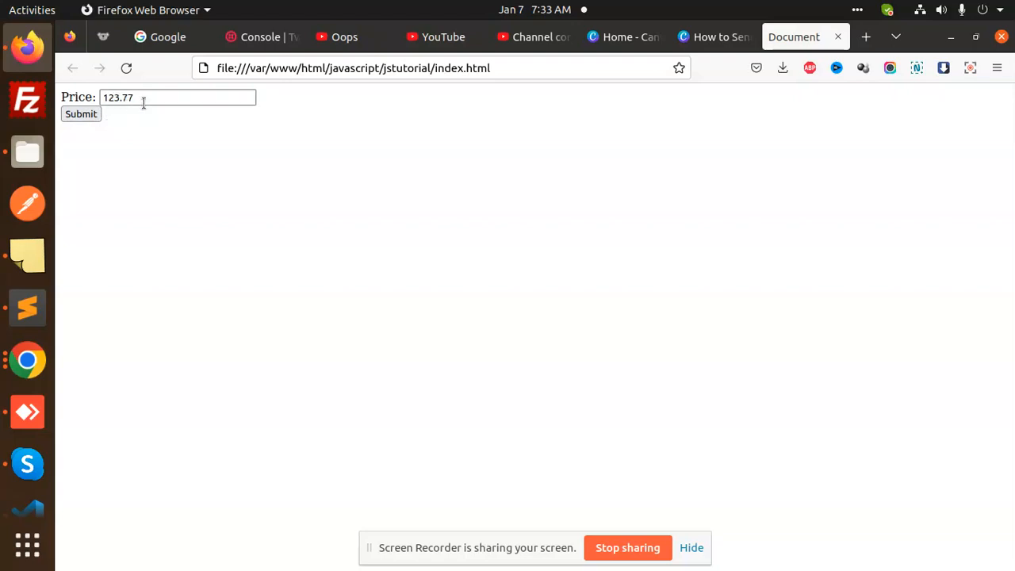
pyautogui.moveTo(401, 137)
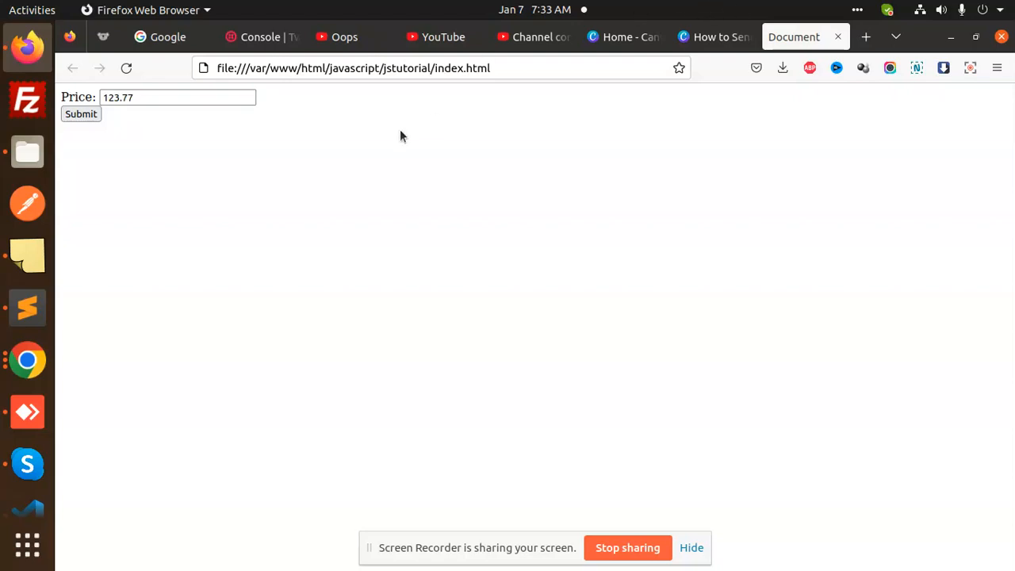
pyautogui.moveTo(27, 308)
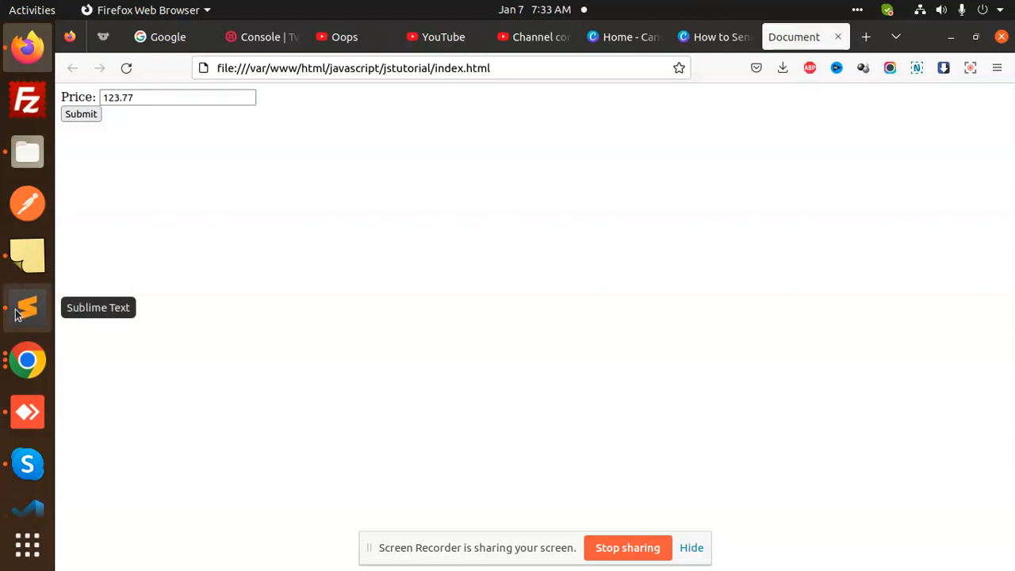
pyautogui.click(26, 308)
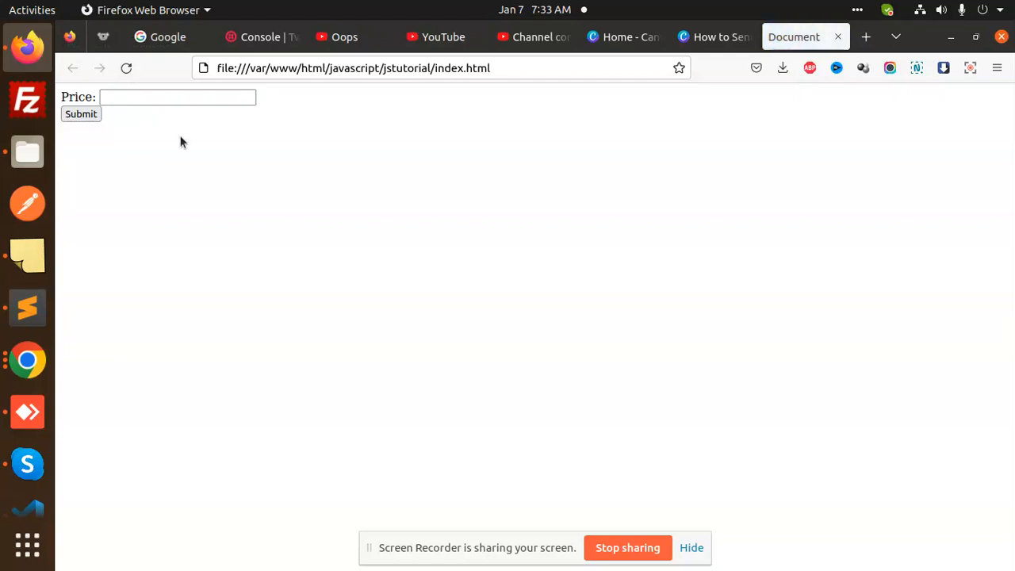
pyautogui.write('12')
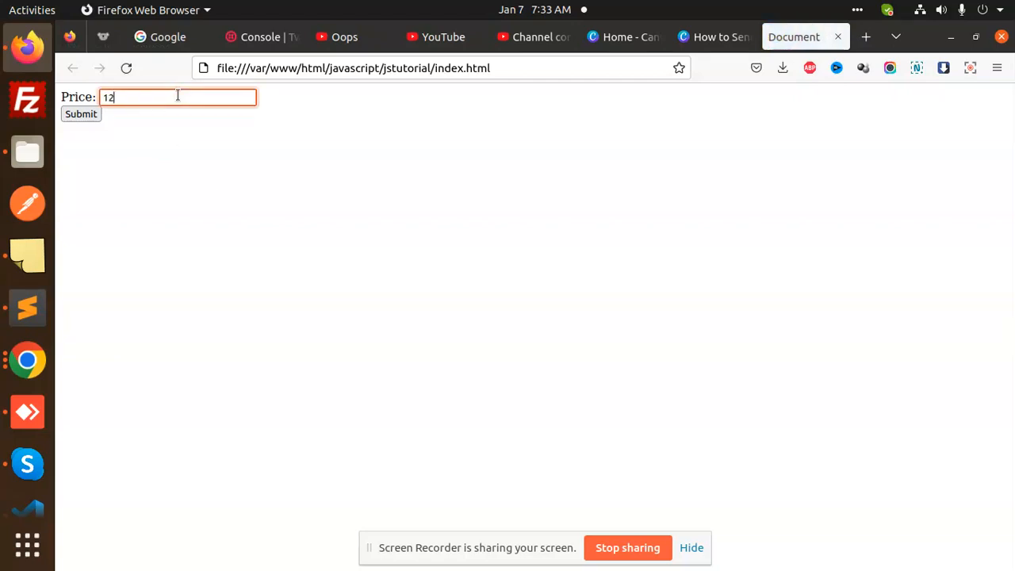
pyautogui.write('.33')
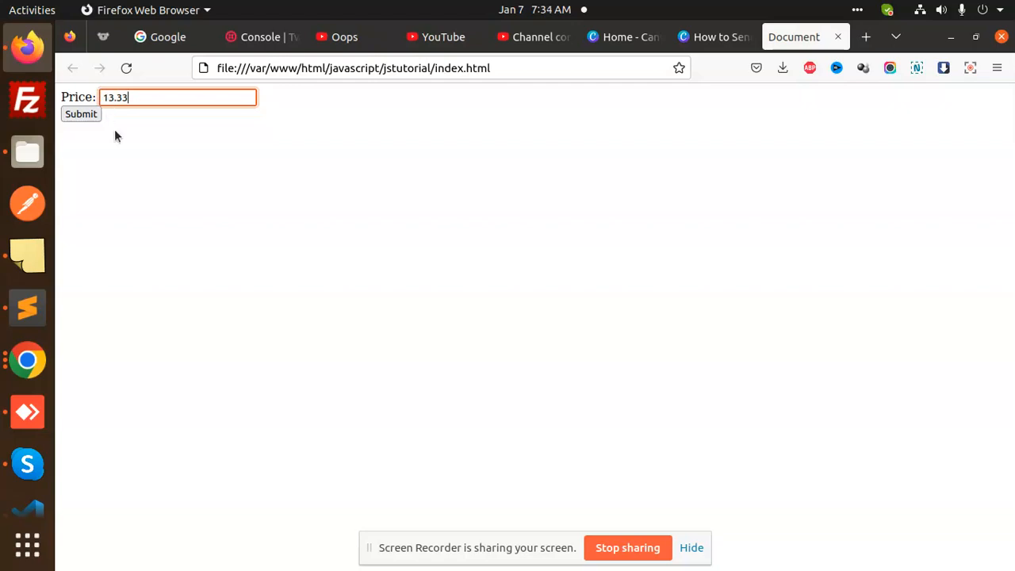
pyautogui.moveTo(119, 117)
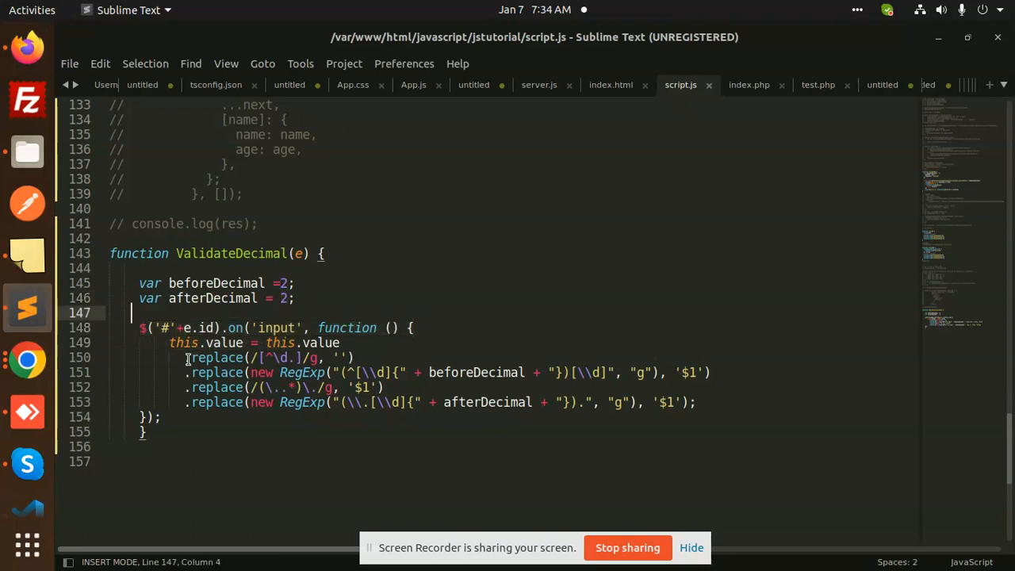
# - Highlight the .replace RegExp lines limiting decimal digits in script.js, then switch to index.html
pyautogui.moveTo(186, 356); pyautogui.dragTo(381, 357)
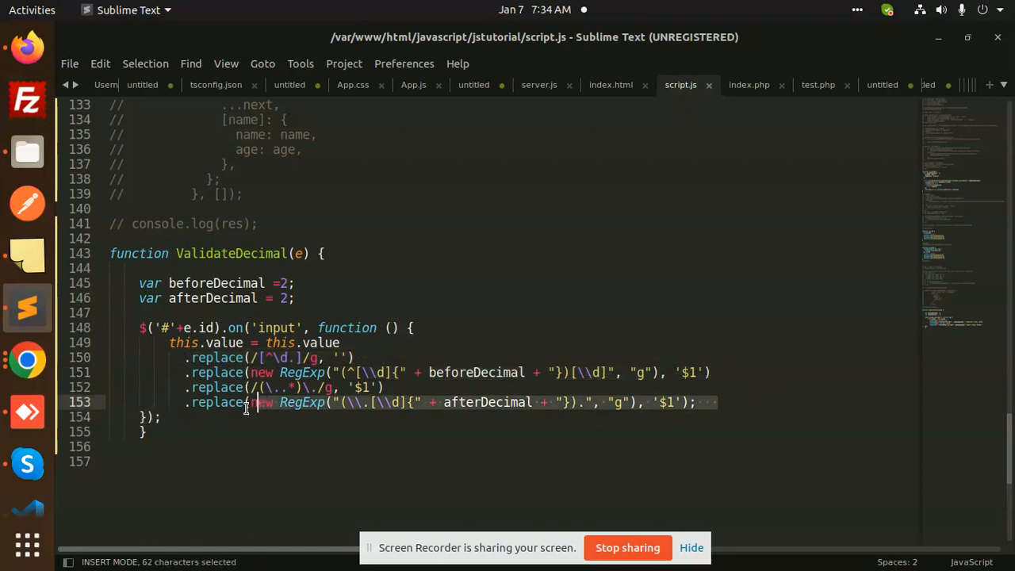
pyautogui.click(280, 402)
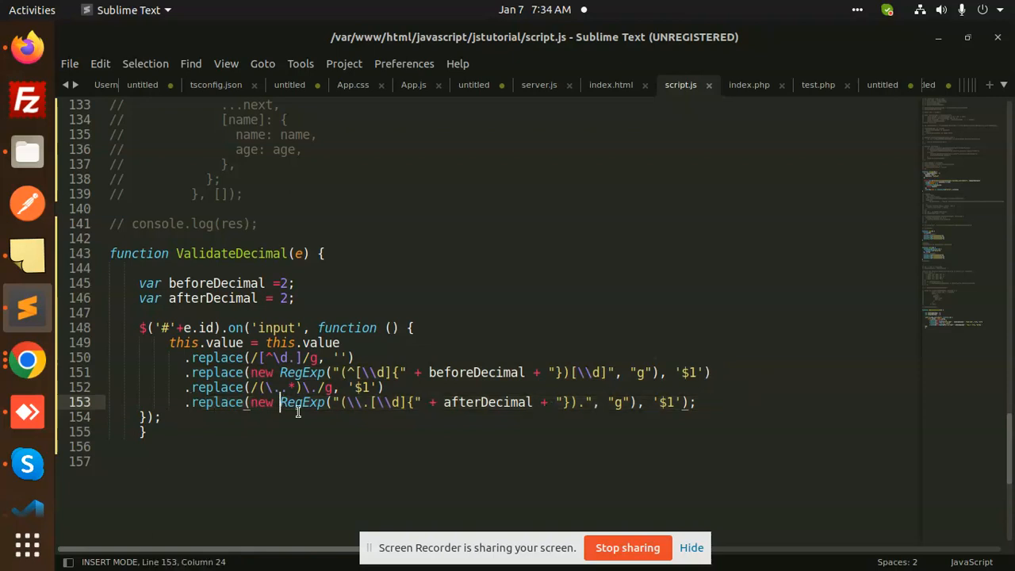
pyautogui.moveTo(475, 408)
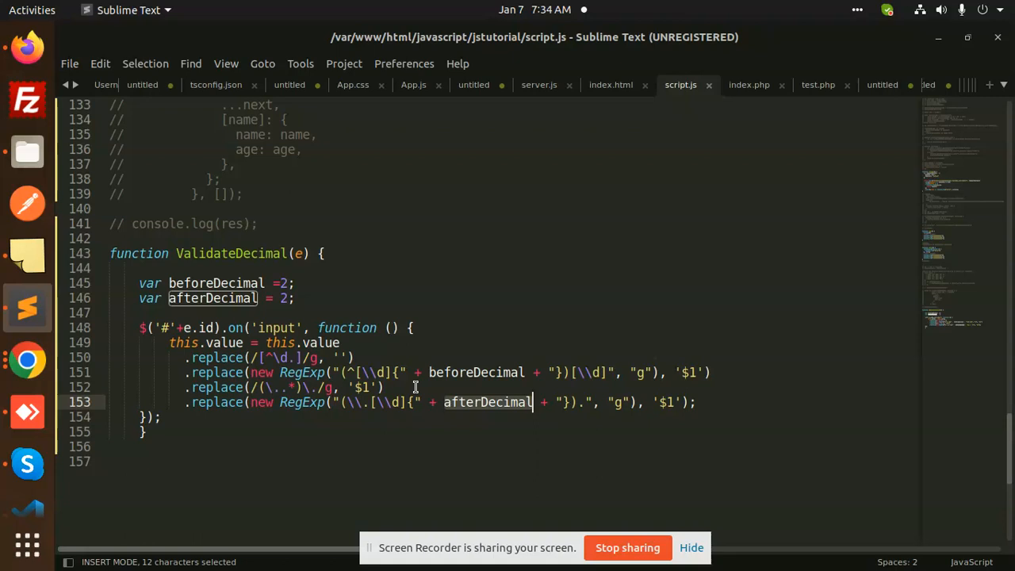
pyautogui.moveTo(562, 425)
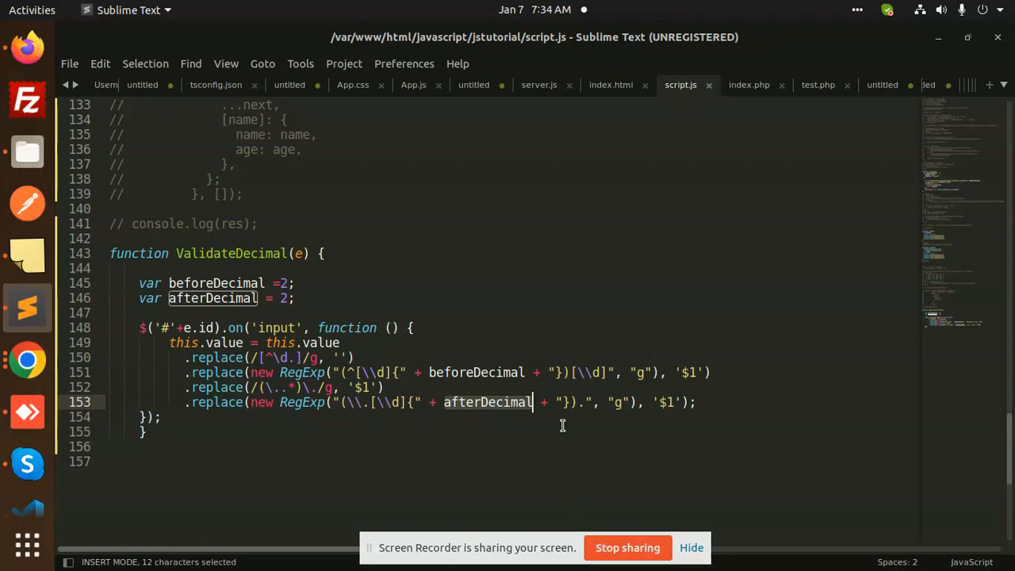
pyautogui.click(611, 85)
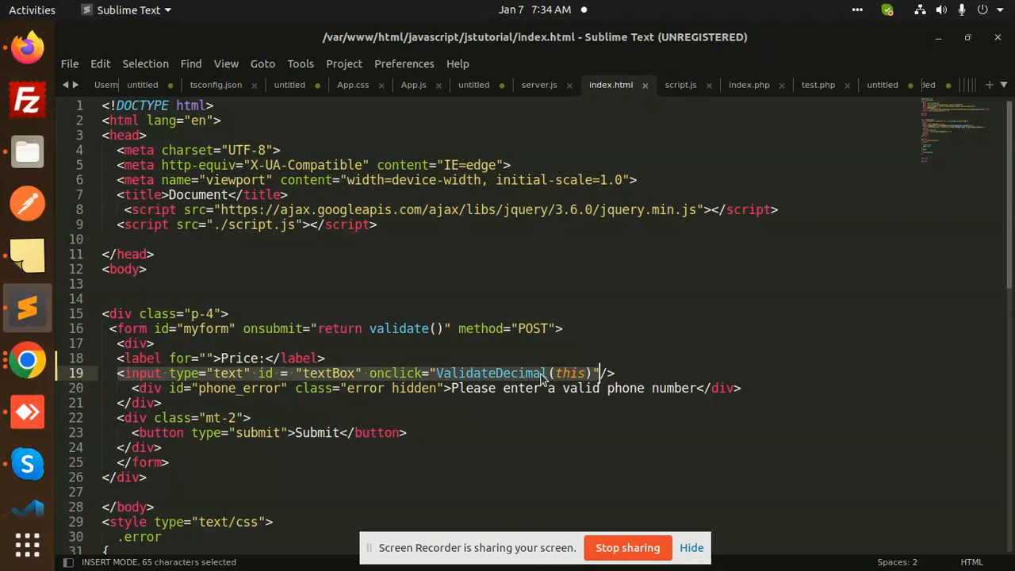
# - Select the ValidateDecimal call in the Price input's onclick on line 19, then return to script.js
pyautogui.click(396, 373)
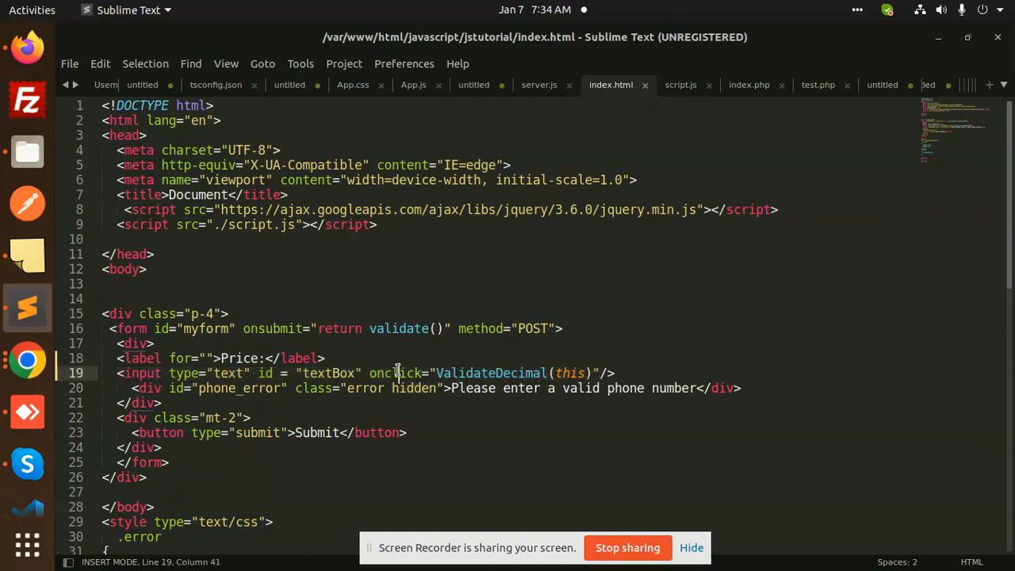
pyautogui.moveTo(468, 373)
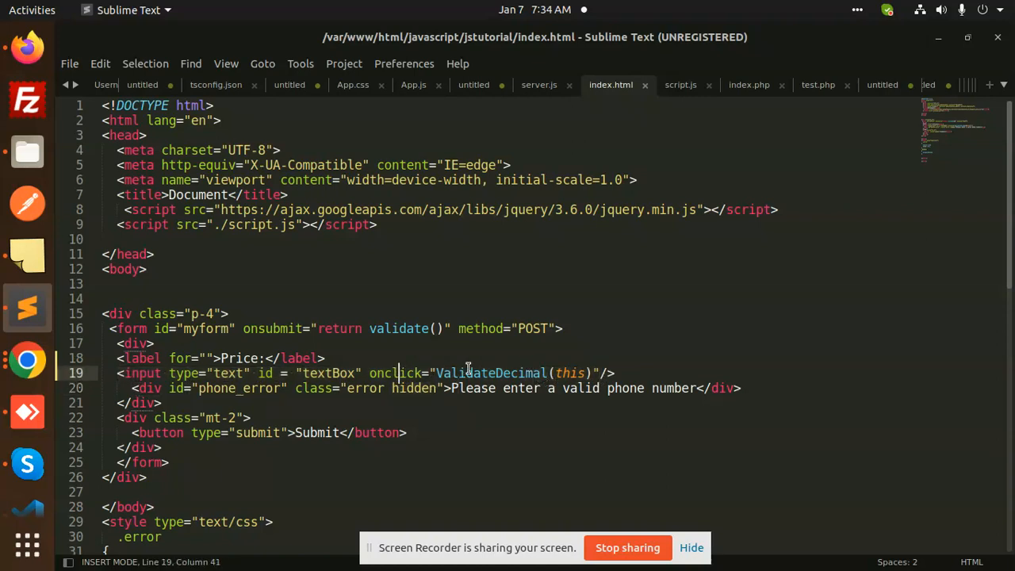
pyautogui.doubleClick(490, 372)
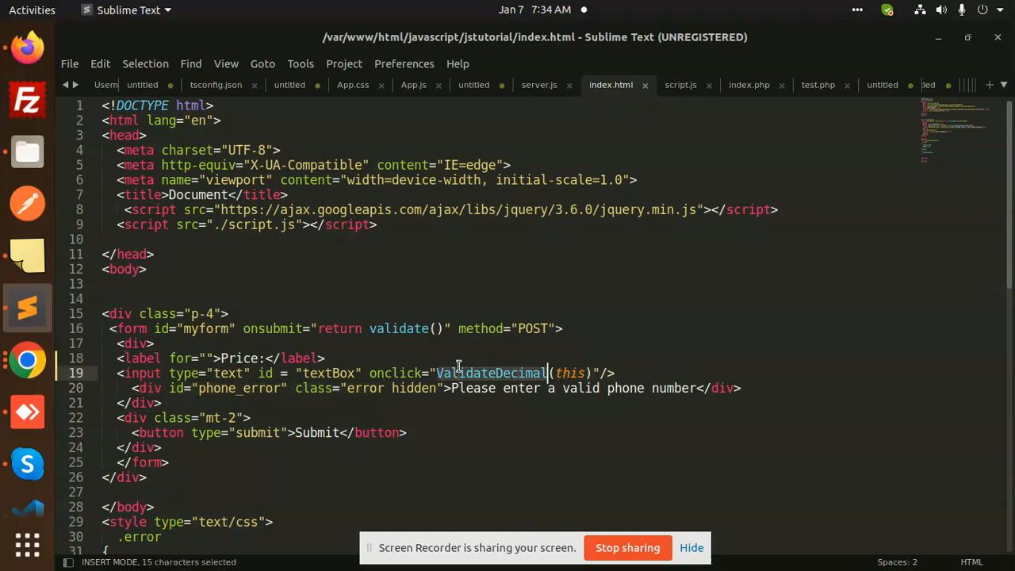
pyautogui.click(679, 85)
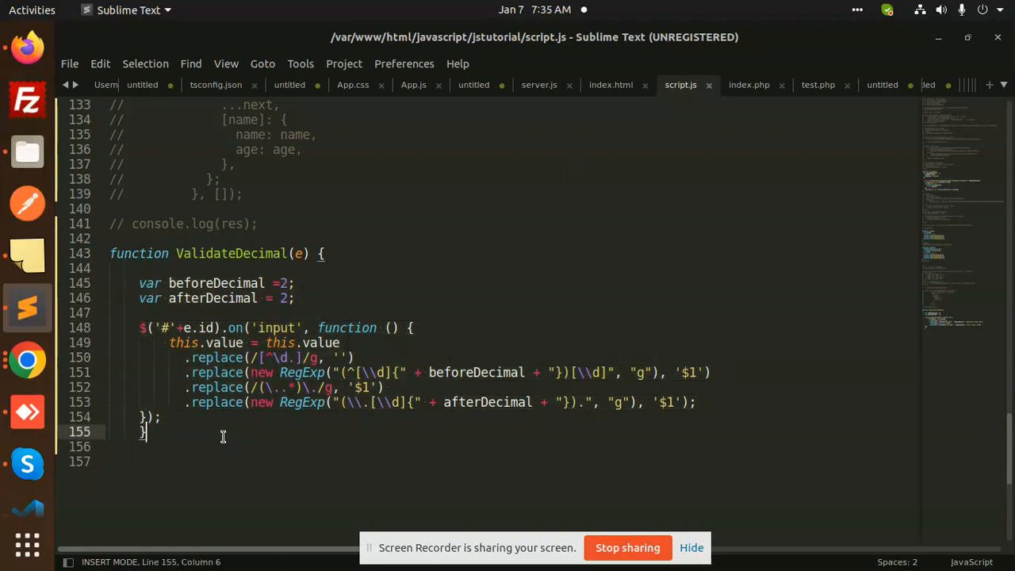
pyautogui.moveTo(627, 547)
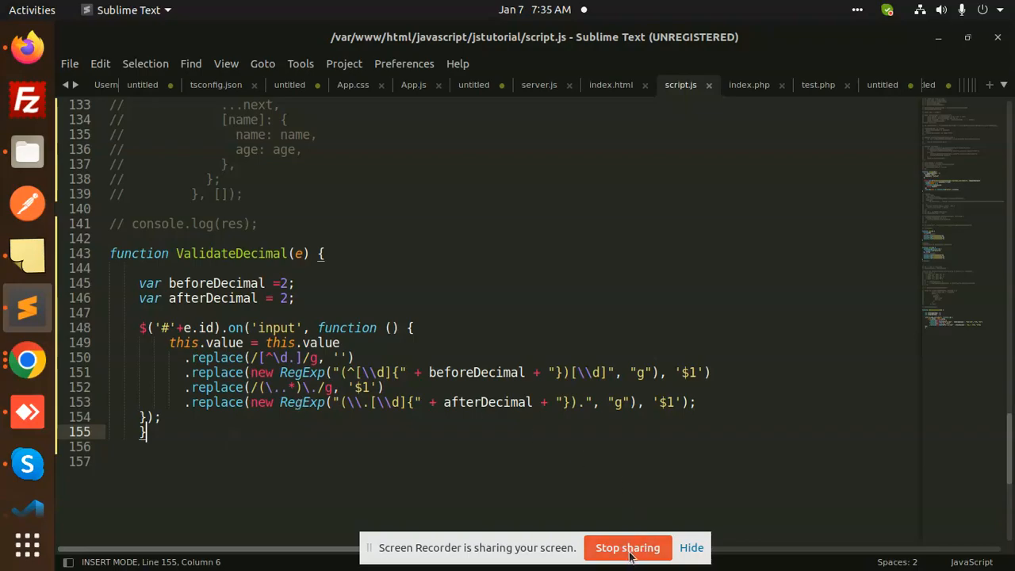